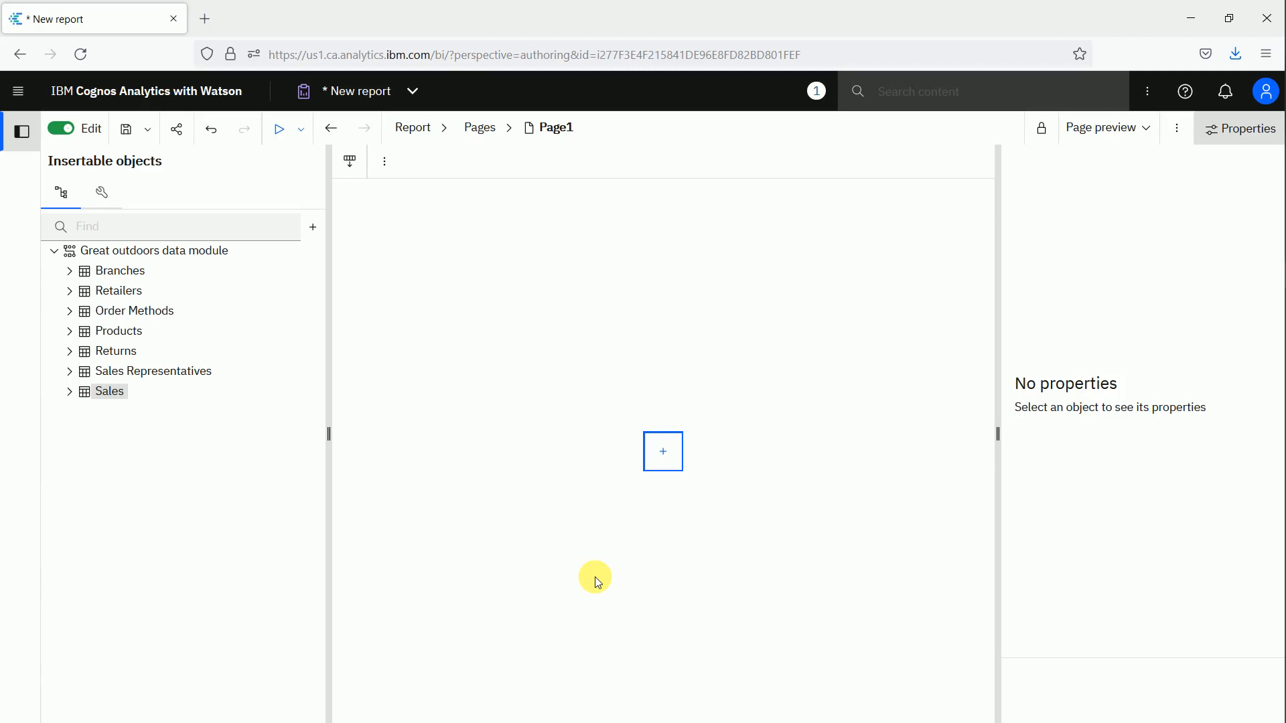
{"action": "mouse_move", "coordinate": [584, 544]}
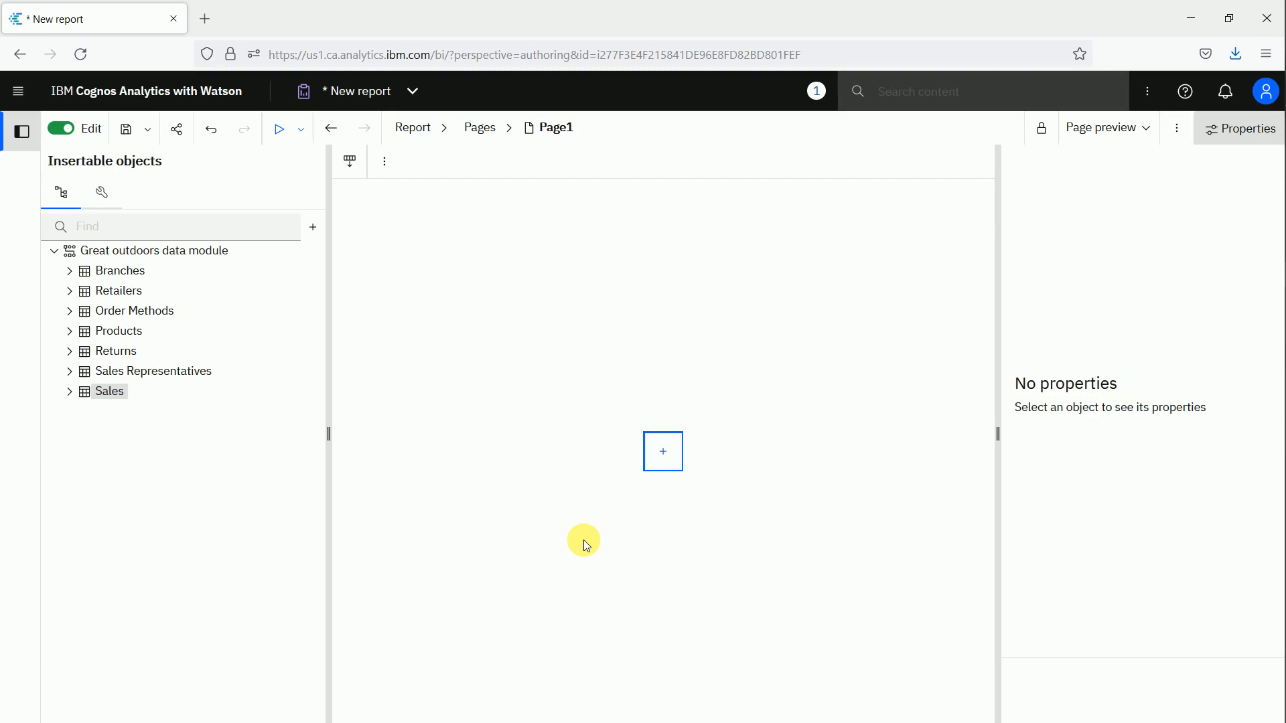
{"action": "mouse_move", "coordinate": [215, 250]}
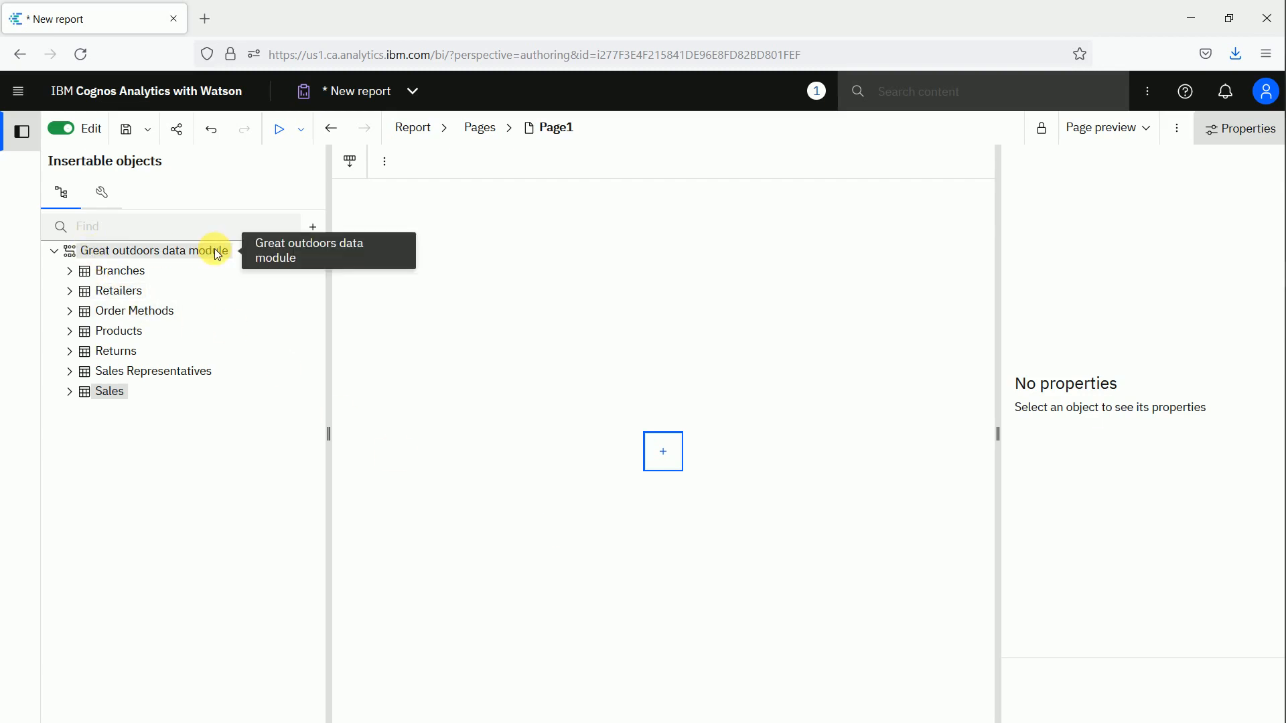
{"action": "mouse_move", "coordinate": [237, 261]}
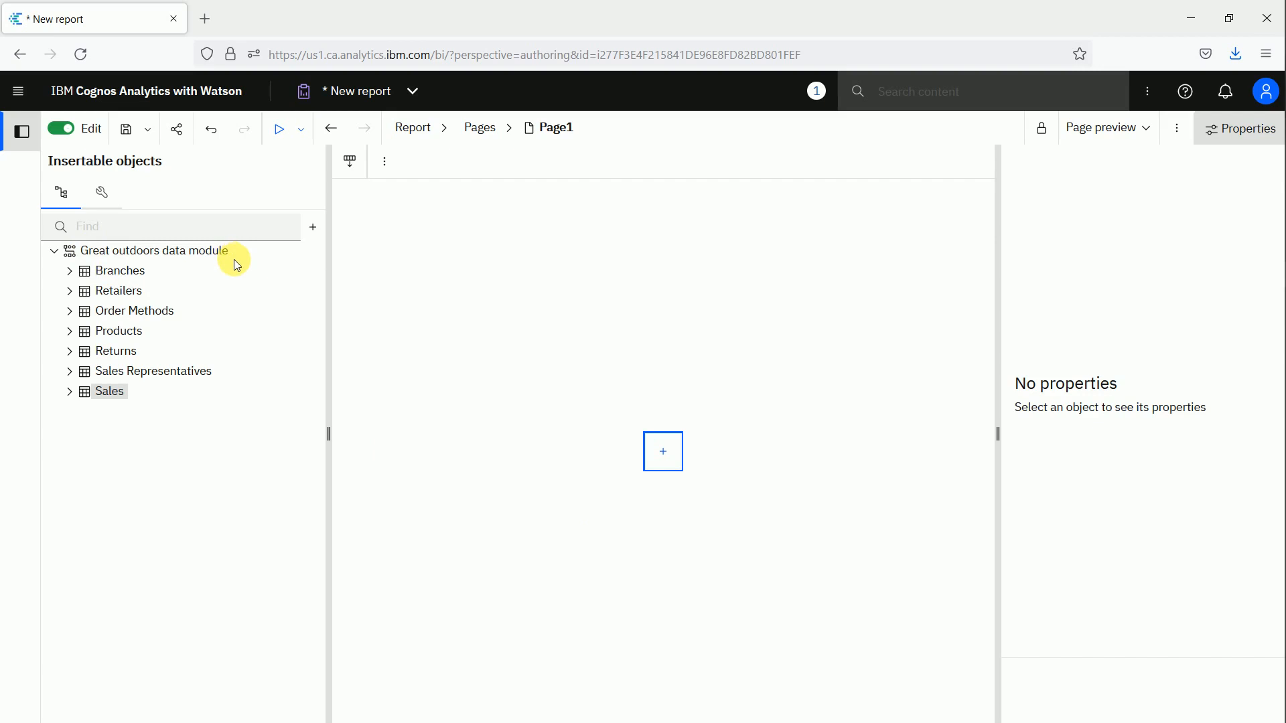
{"action": "mouse_move", "coordinate": [1102, 128]}
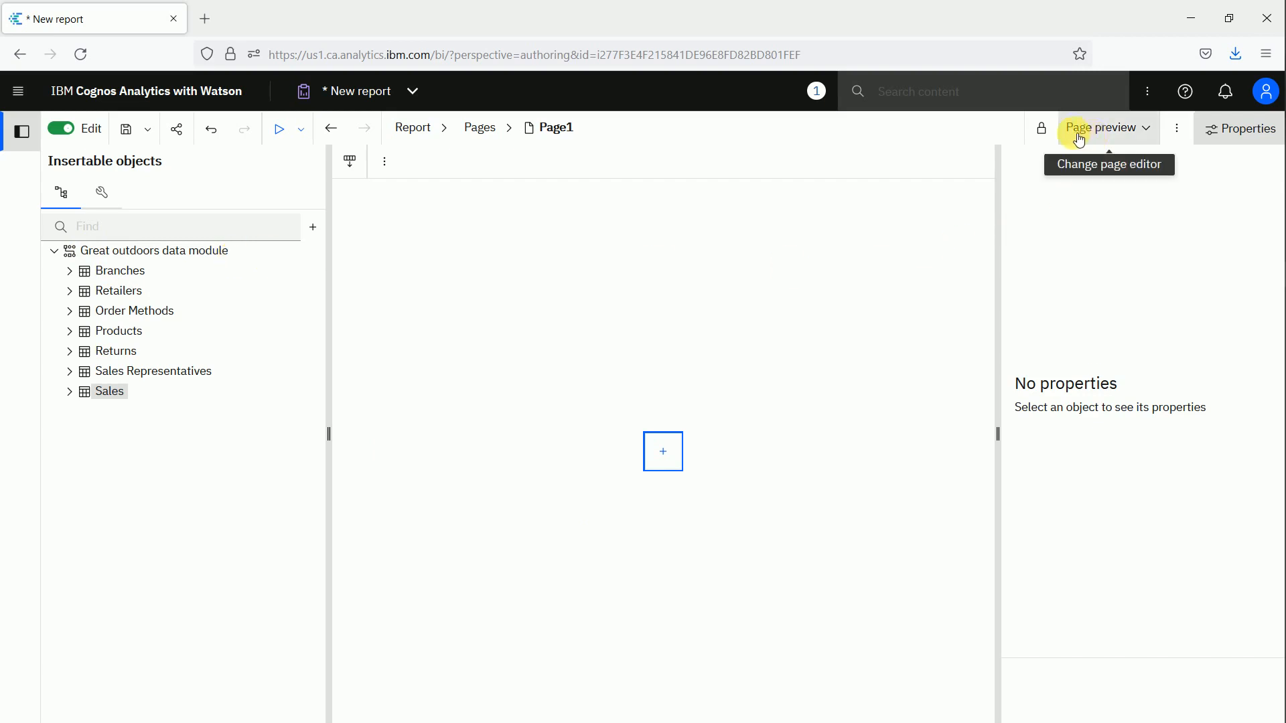
{"action": "mouse_move", "coordinate": [663, 452]}
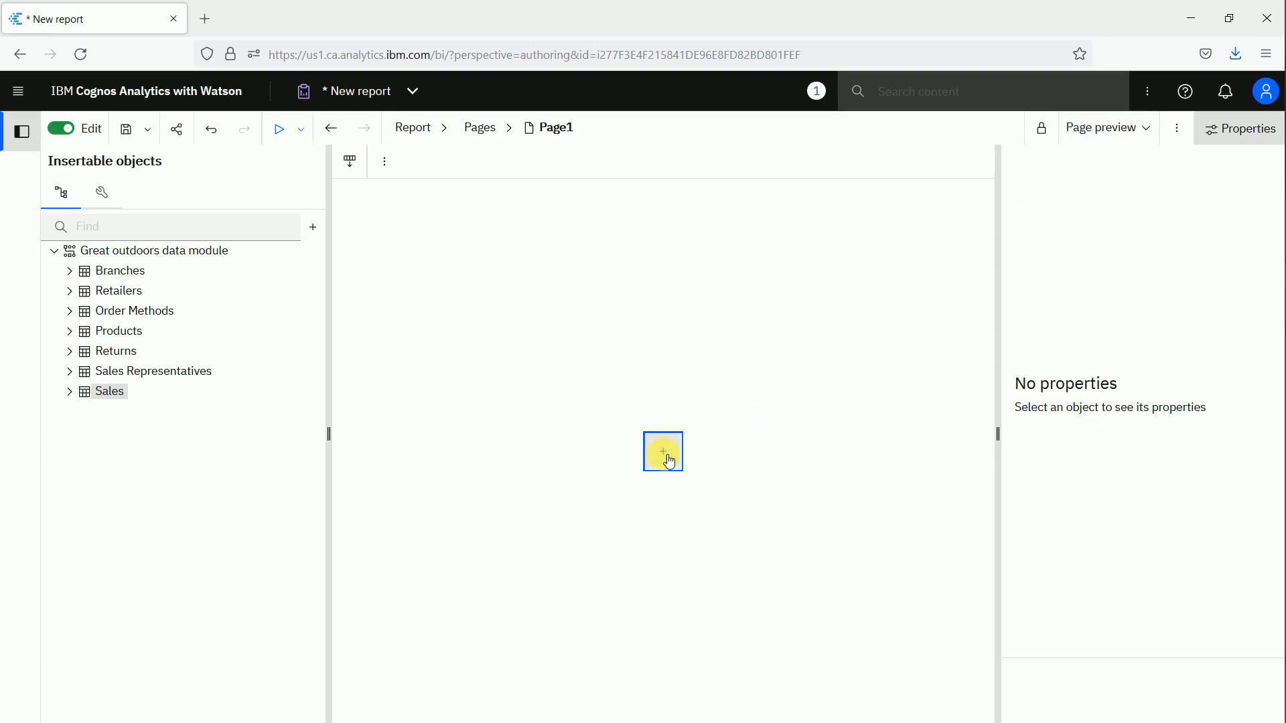
Insert a Quantity crosstab with Product line rows and Year columns 2015–2018.
{"action": "left_click", "coordinate": [662, 451]}
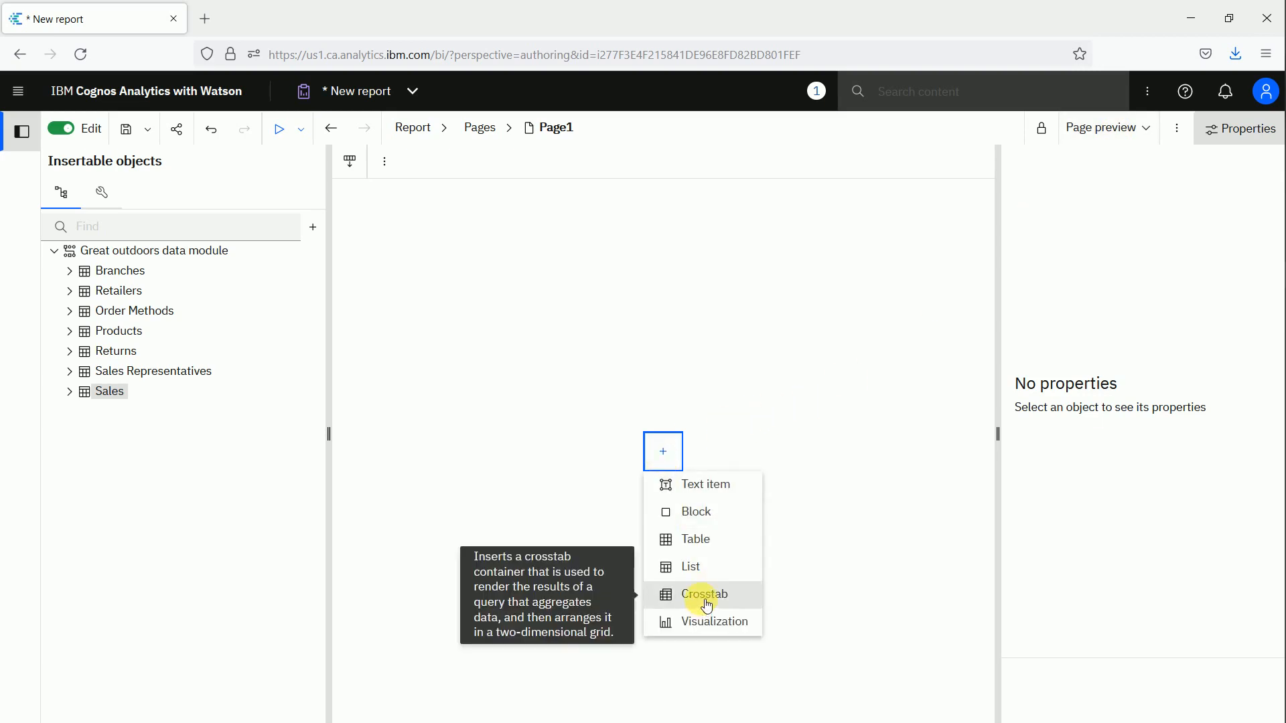
{"action": "left_click", "coordinate": [704, 595]}
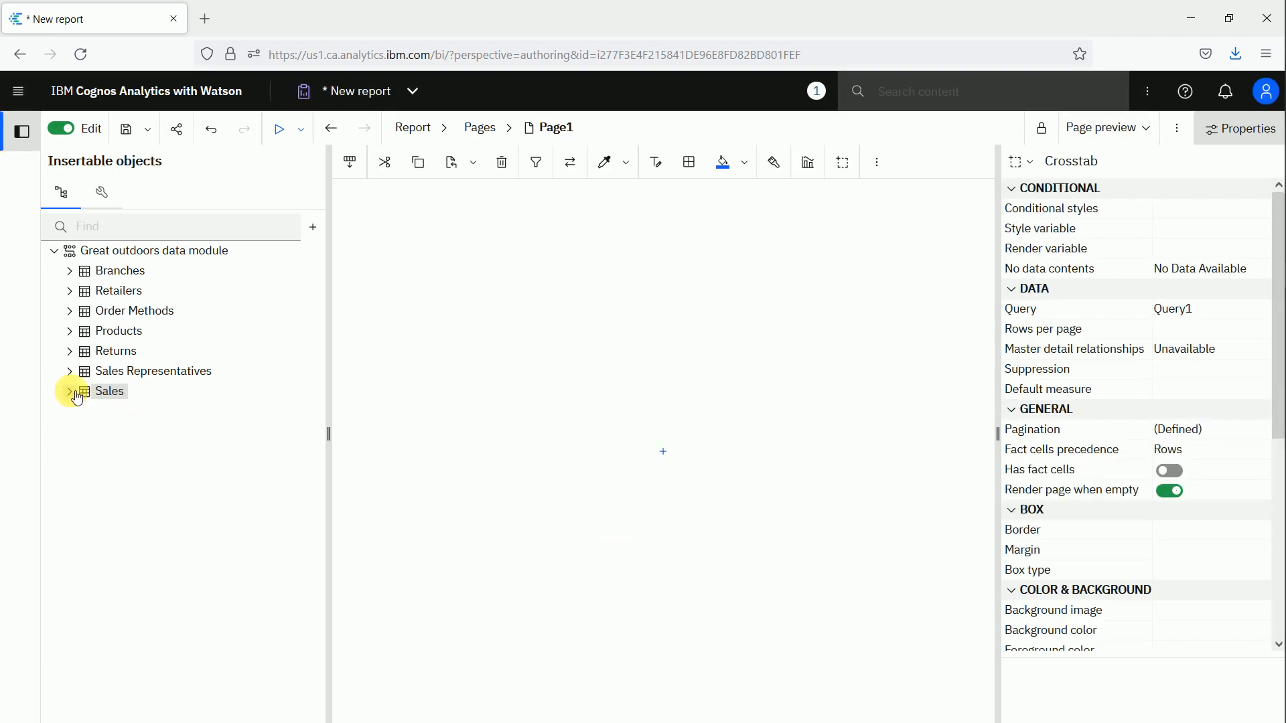
{"action": "left_click", "coordinate": [74, 391]}
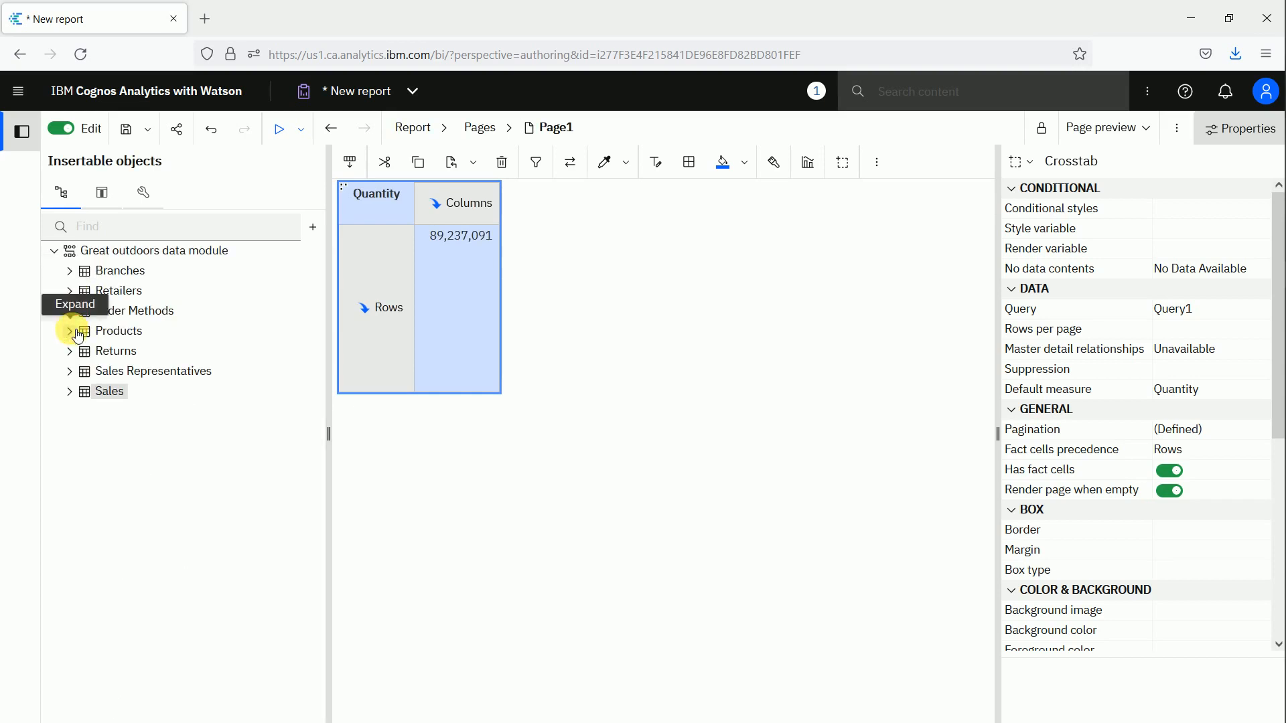
{"action": "left_click", "coordinate": [70, 330]}
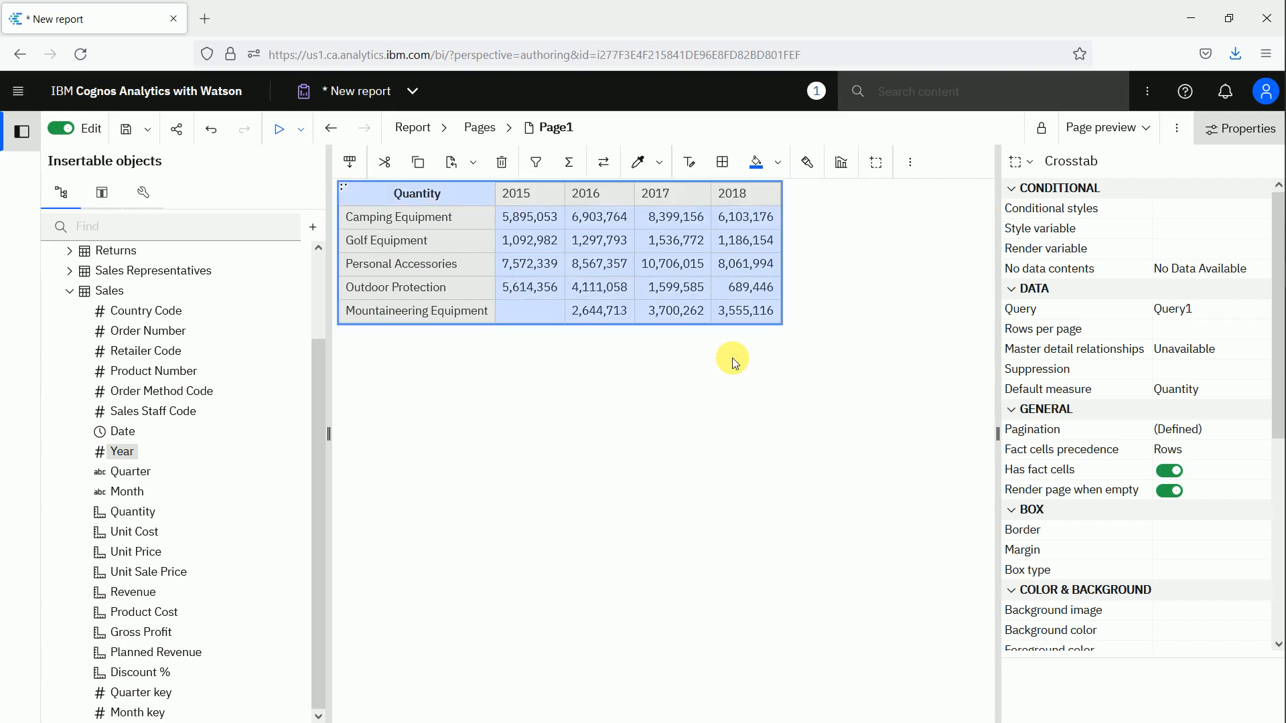
{"action": "left_click", "coordinate": [655, 194]}
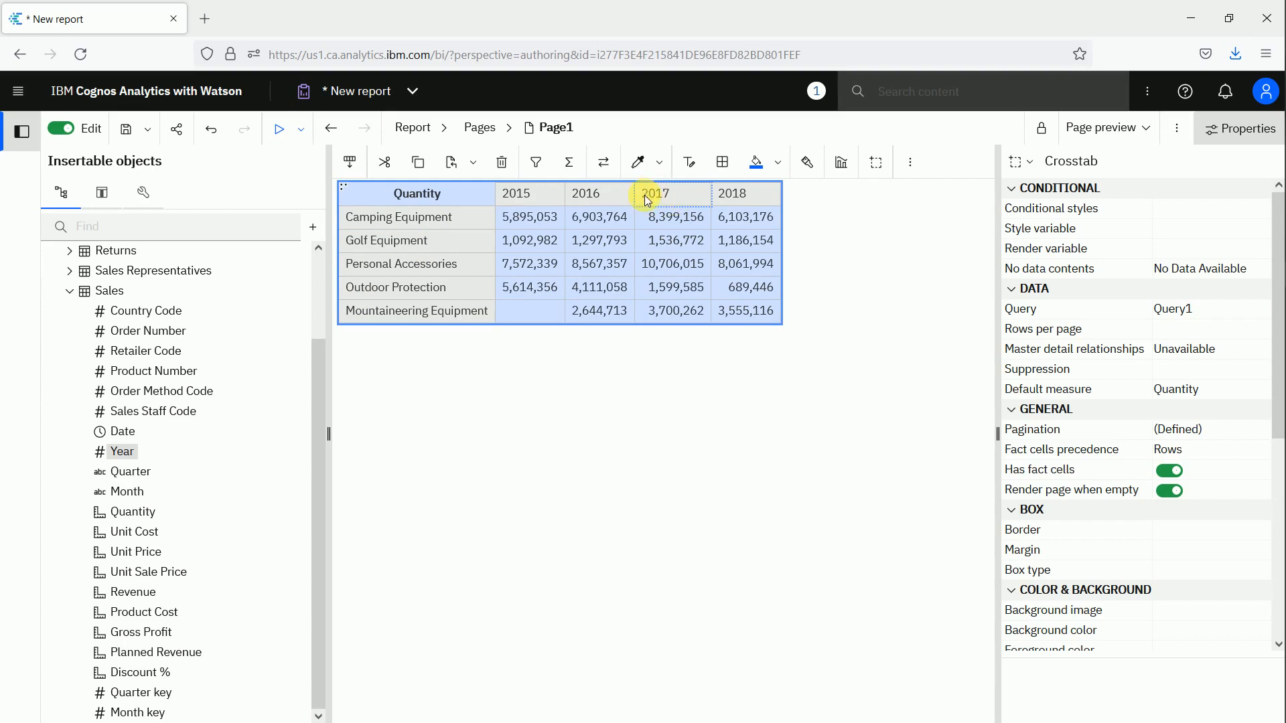
{"action": "mouse_move", "coordinate": [534, 161]}
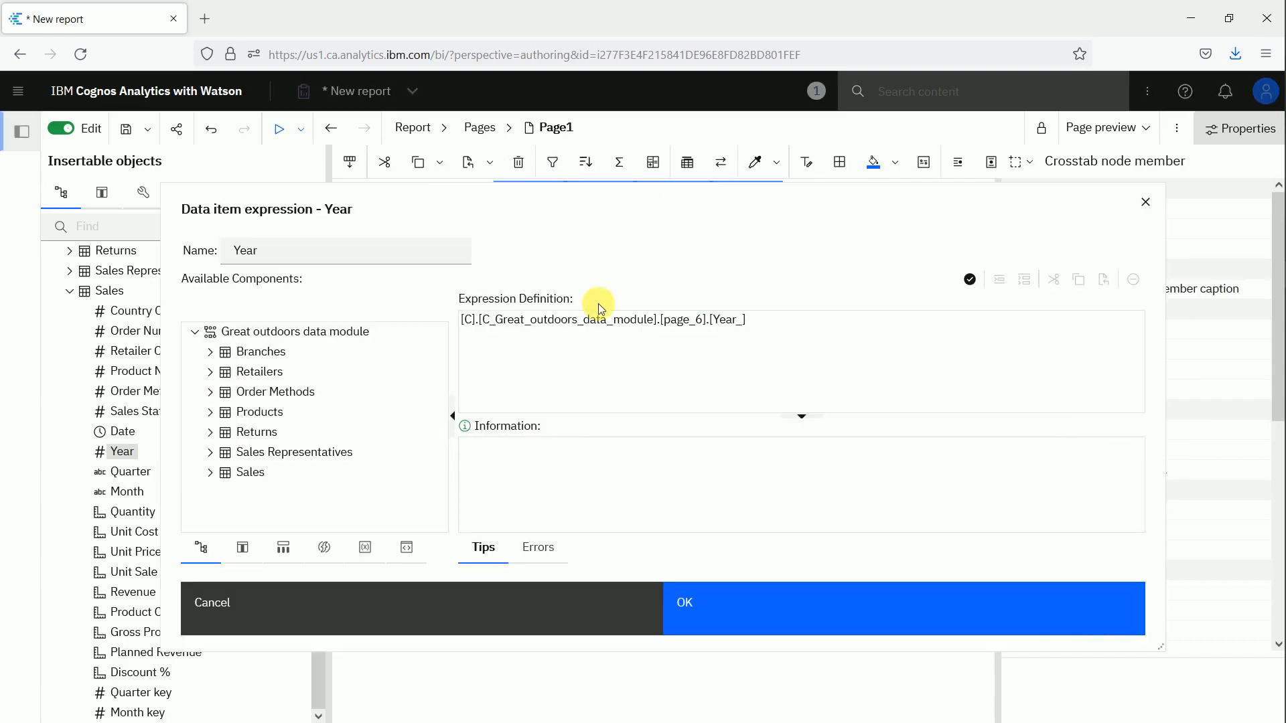
{"action": "mouse_move", "coordinate": [792, 329]}
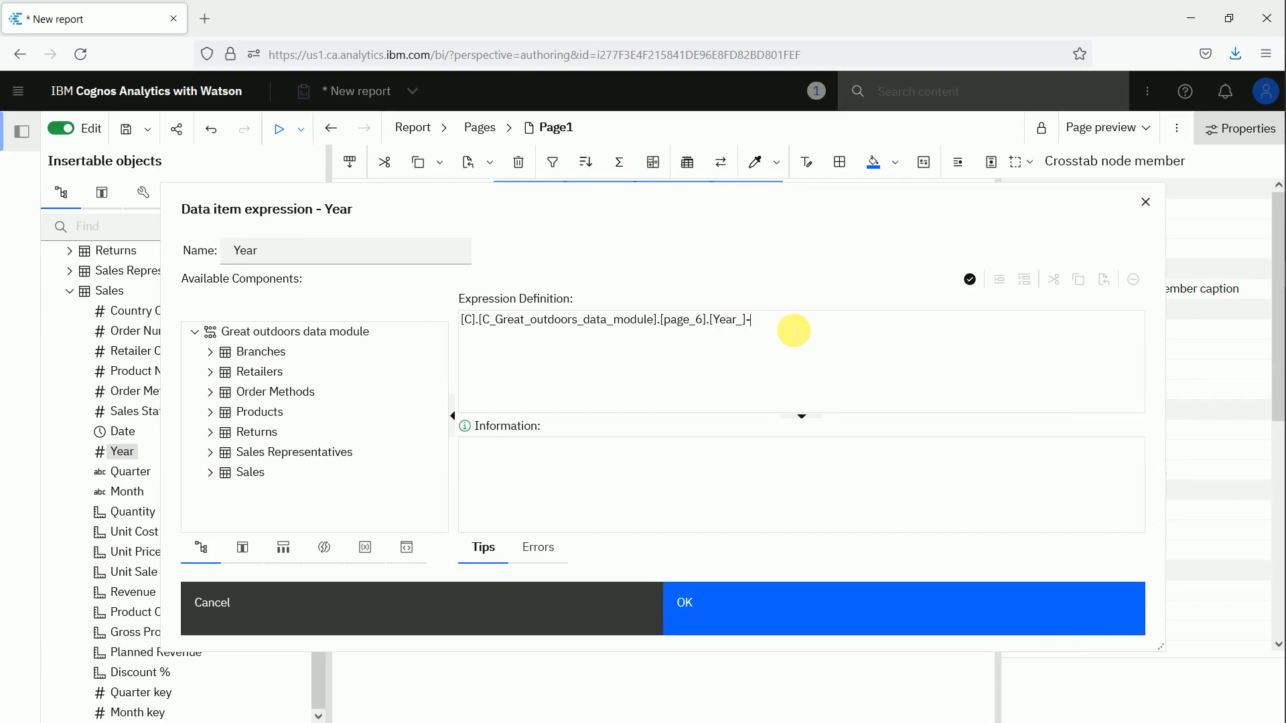
Append ->[2017] to the Year column expression so only 2017 quantities show.
{"action": "type", "text": "->["}
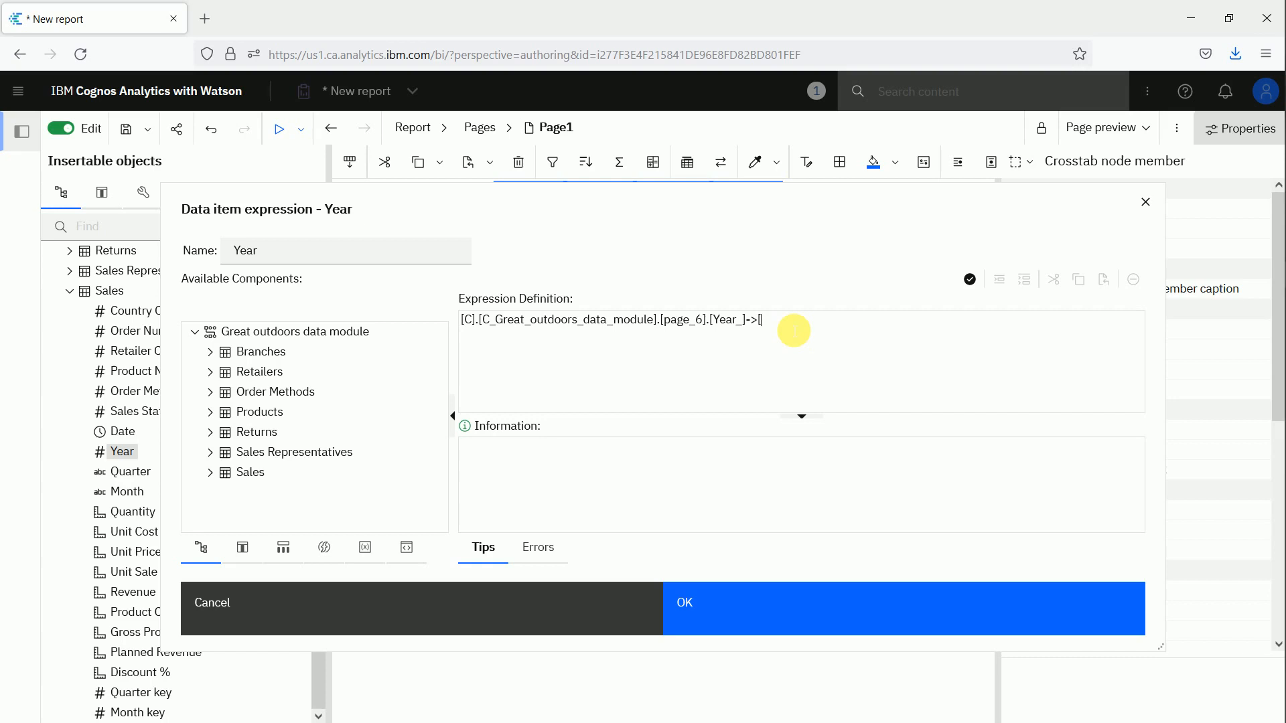
{"action": "type", "text": "201"}
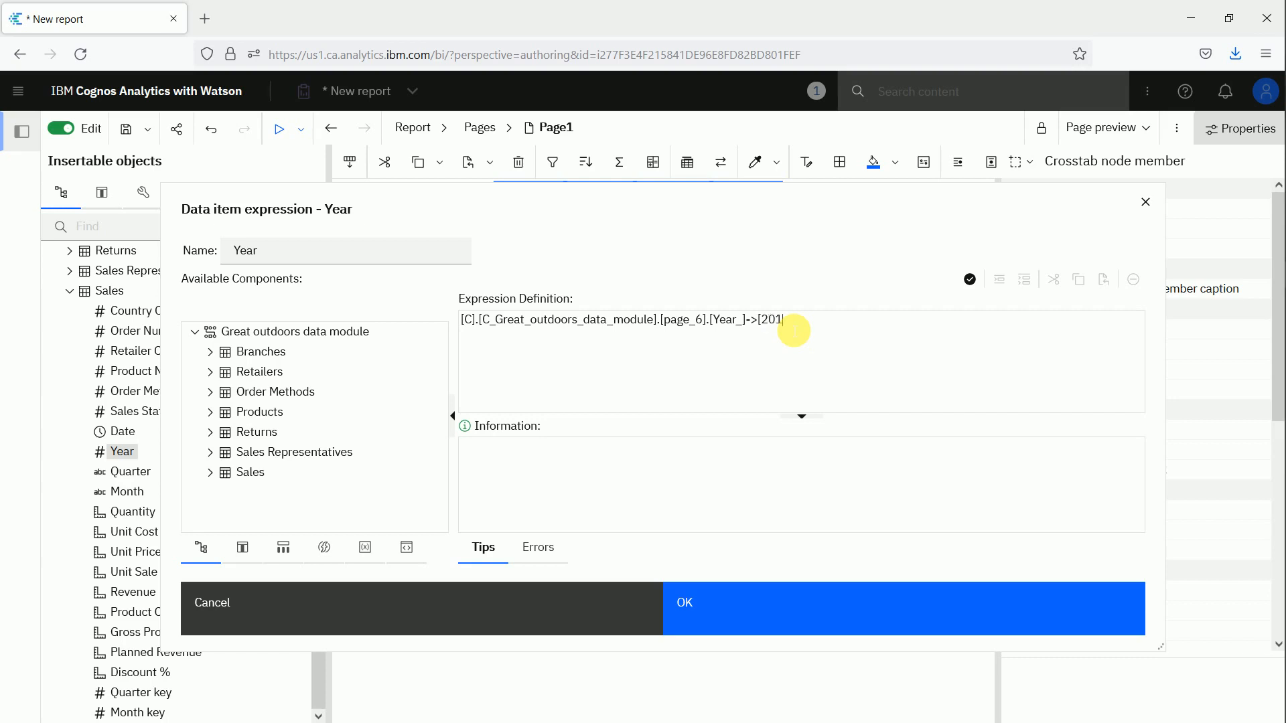
{"action": "type", "text": "7]"}
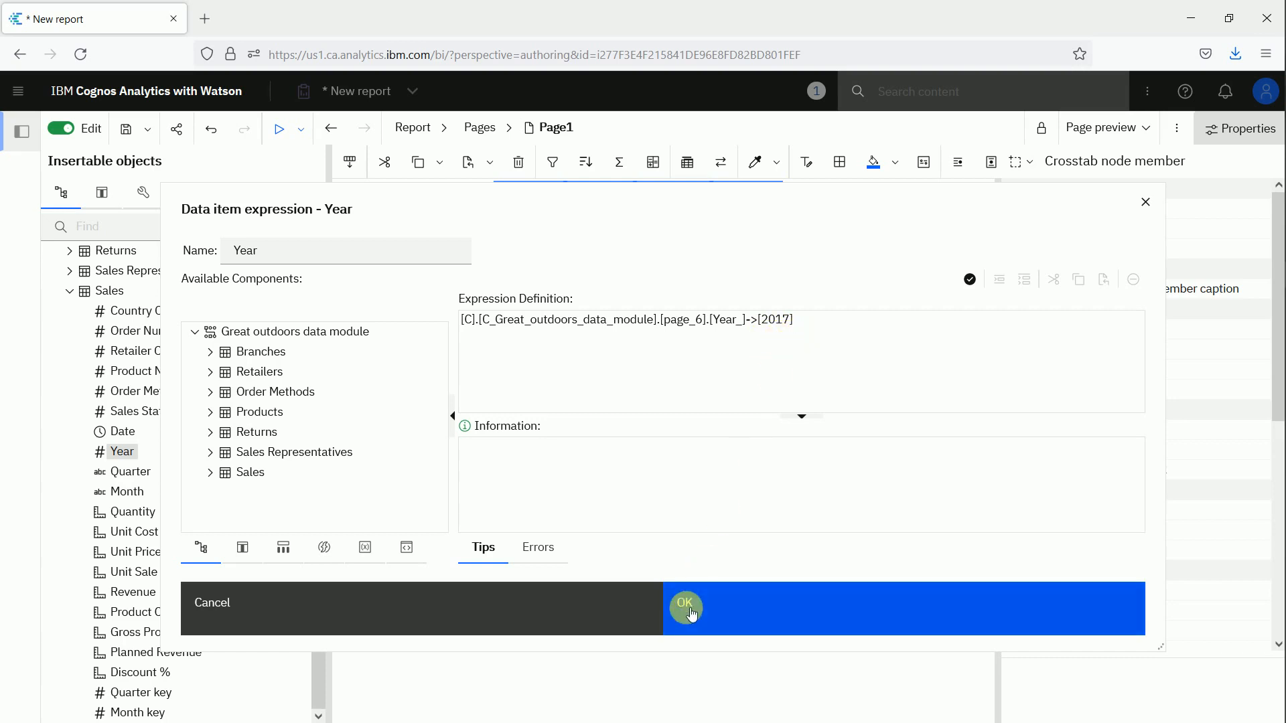
{"action": "left_click", "coordinate": [686, 605]}
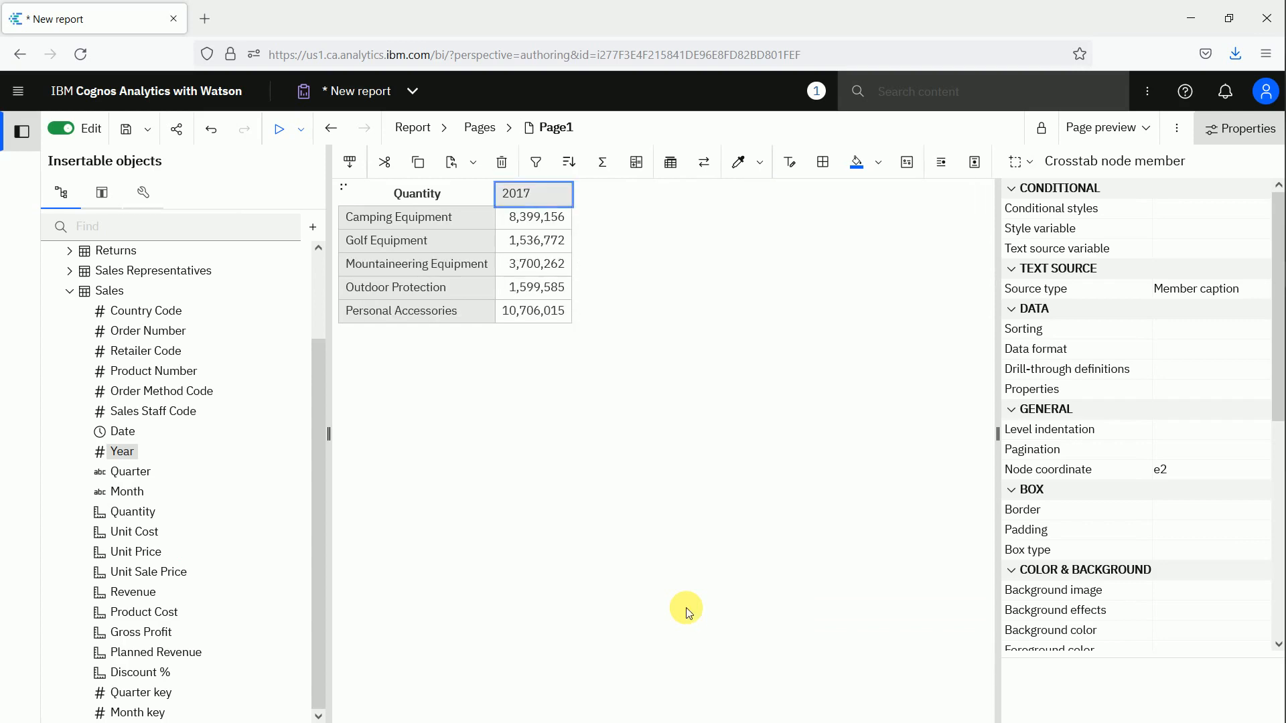
{"action": "mouse_move", "coordinate": [286, 339]}
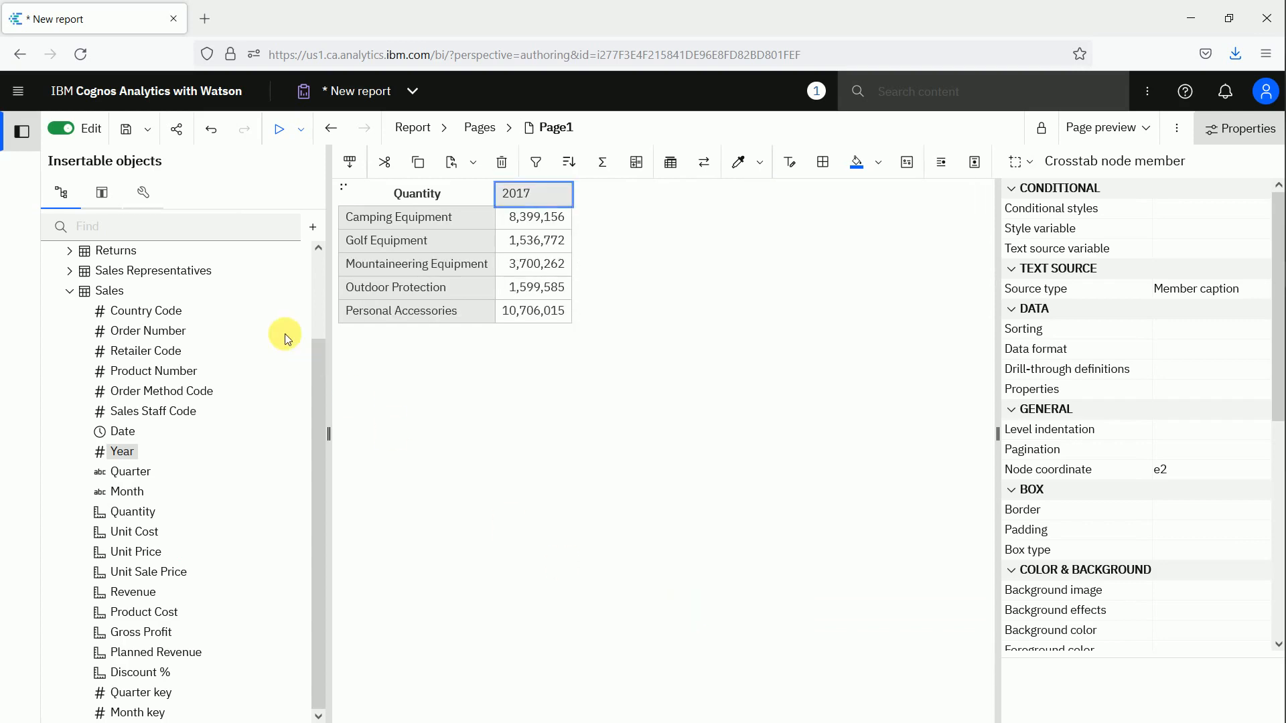
Open a new Query calculation expression editor beside the 2017 column from the Toolbox.
{"action": "left_click", "coordinate": [143, 194]}
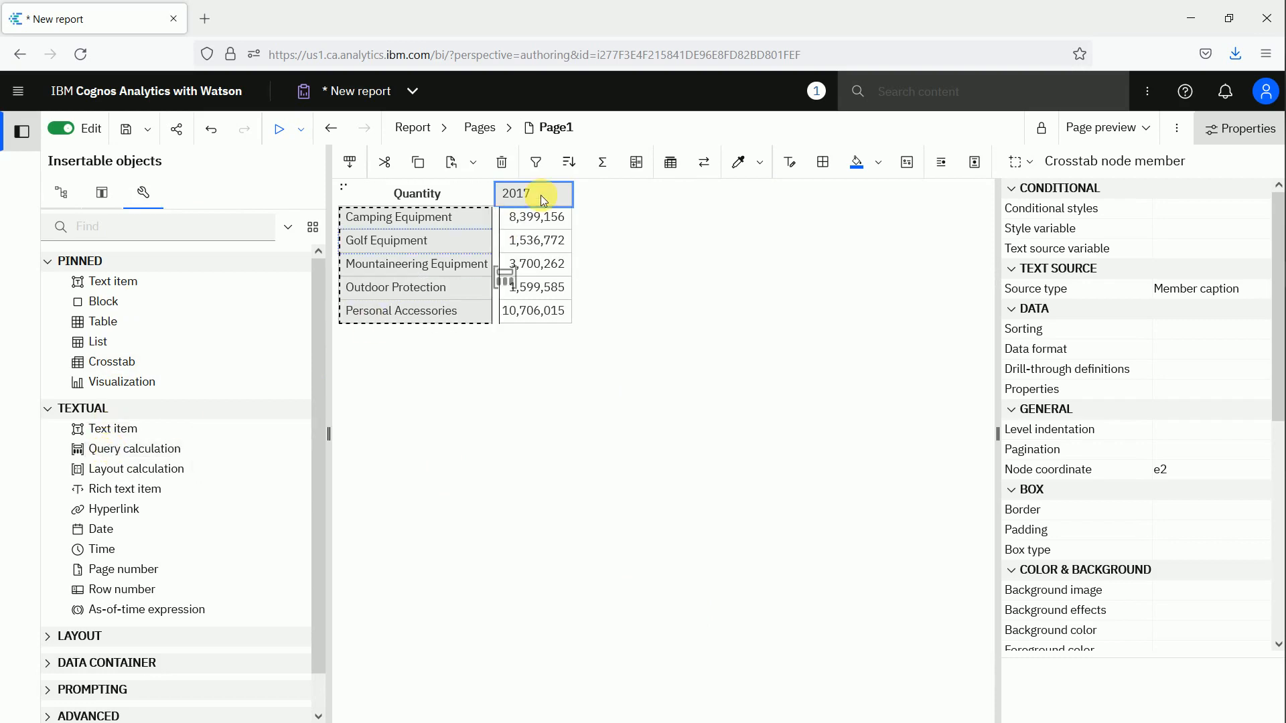
{"action": "left_click", "coordinate": [515, 193]}
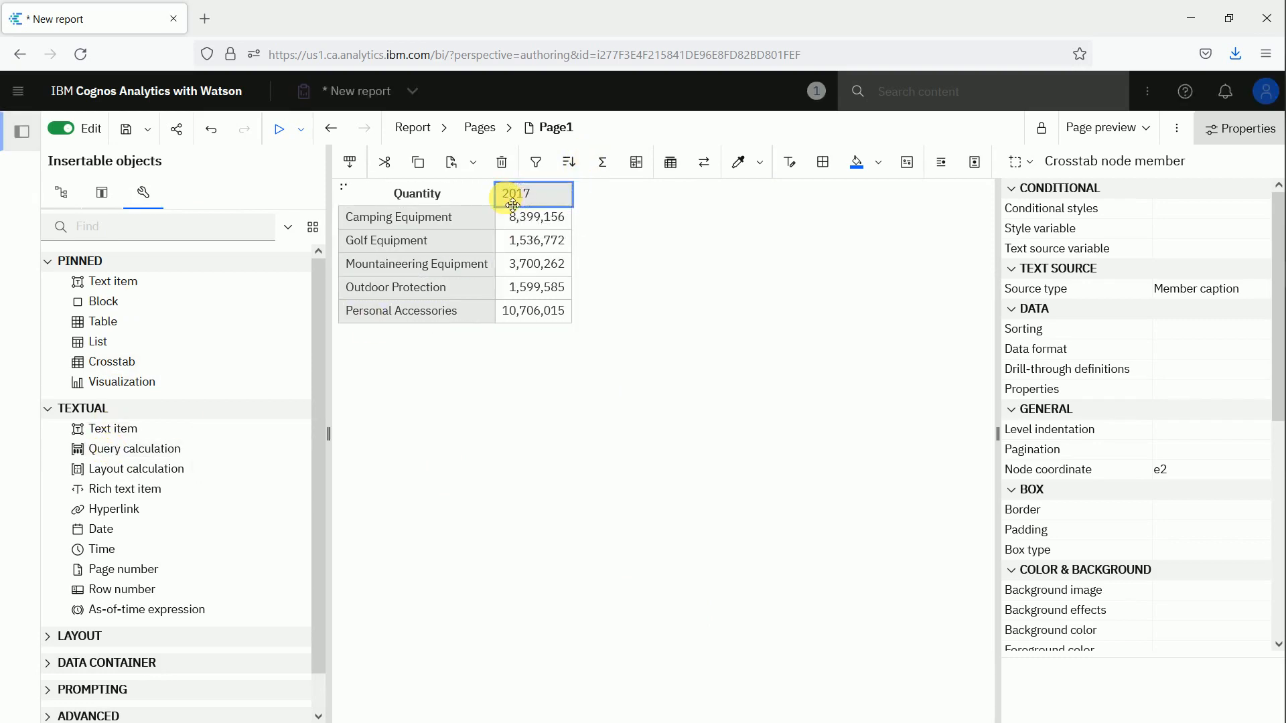
{"action": "double_click", "coordinate": [515, 194]}
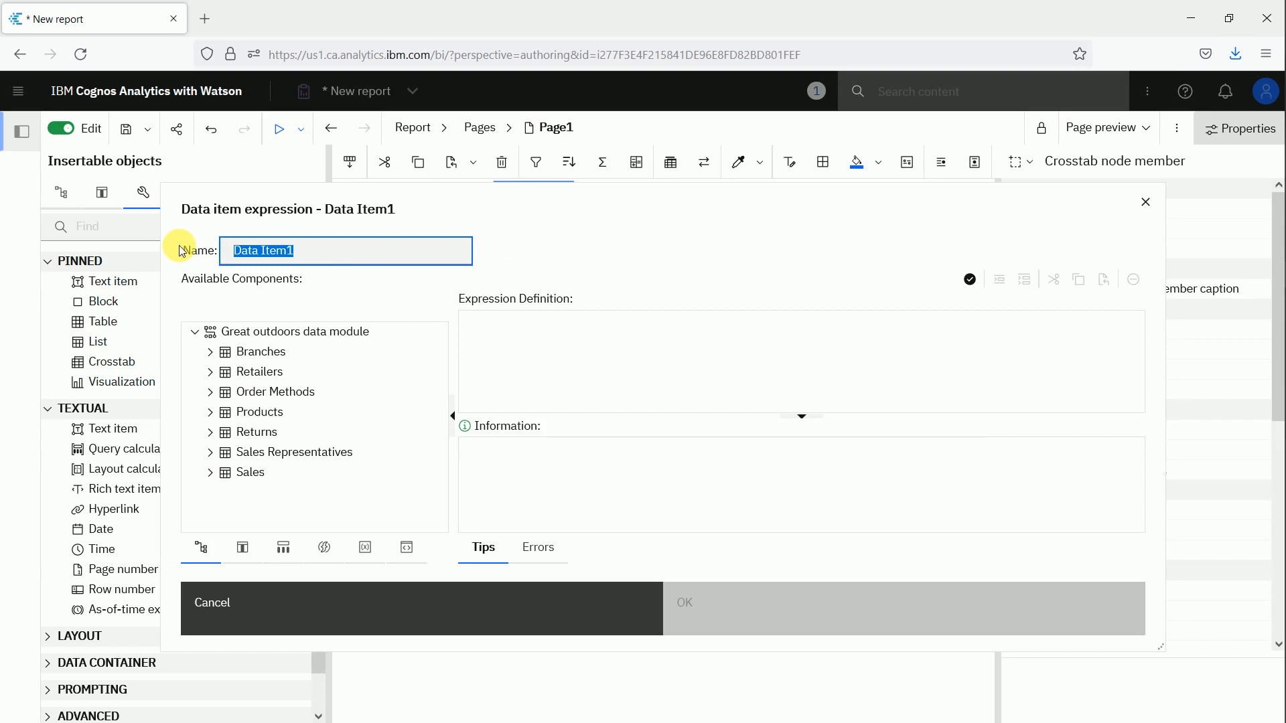
Create data item PY as prevMember([Year]), adding a 2016 column.
{"action": "type", "text": "PY"}
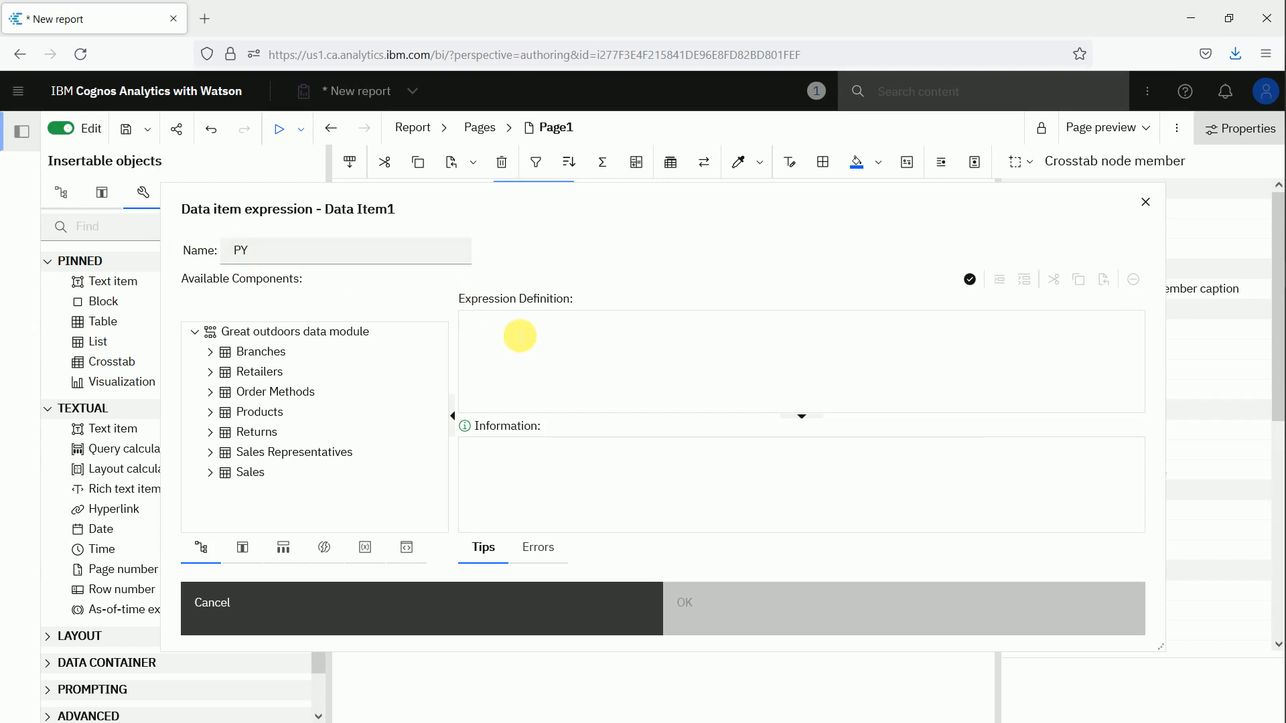
{"action": "type", "text": "p"}
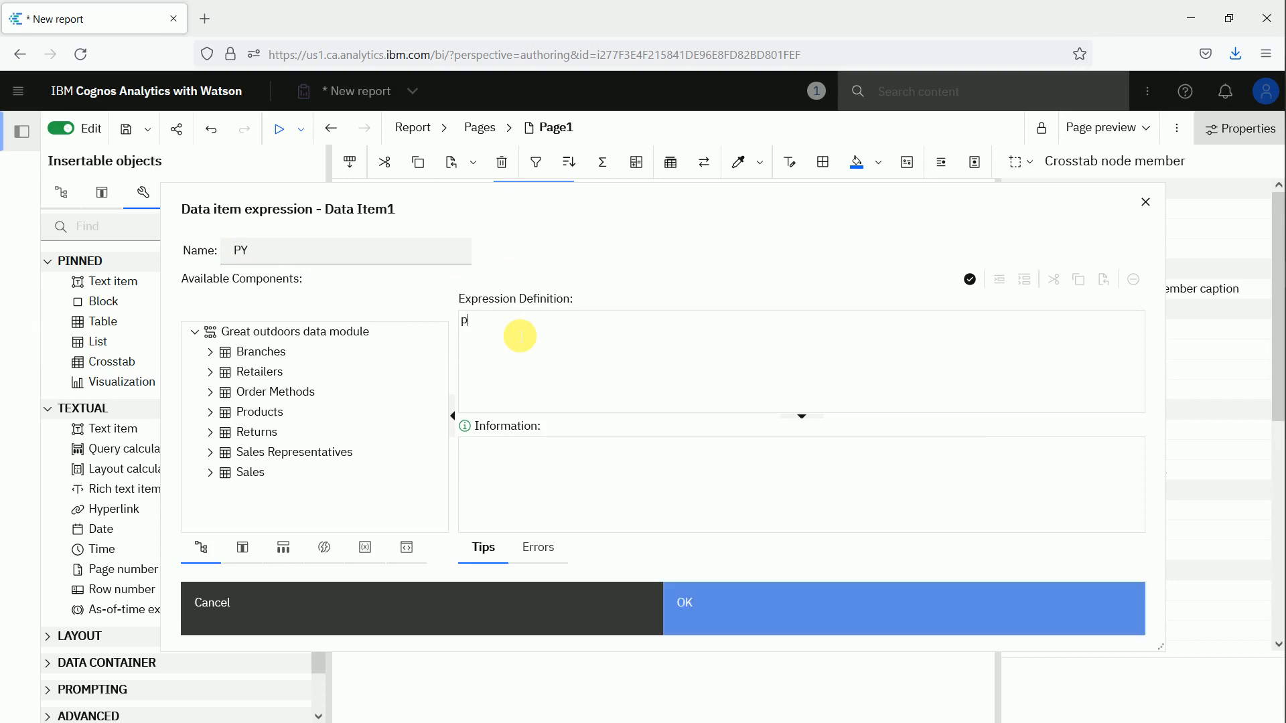
{"action": "type", "text": "revMem"}
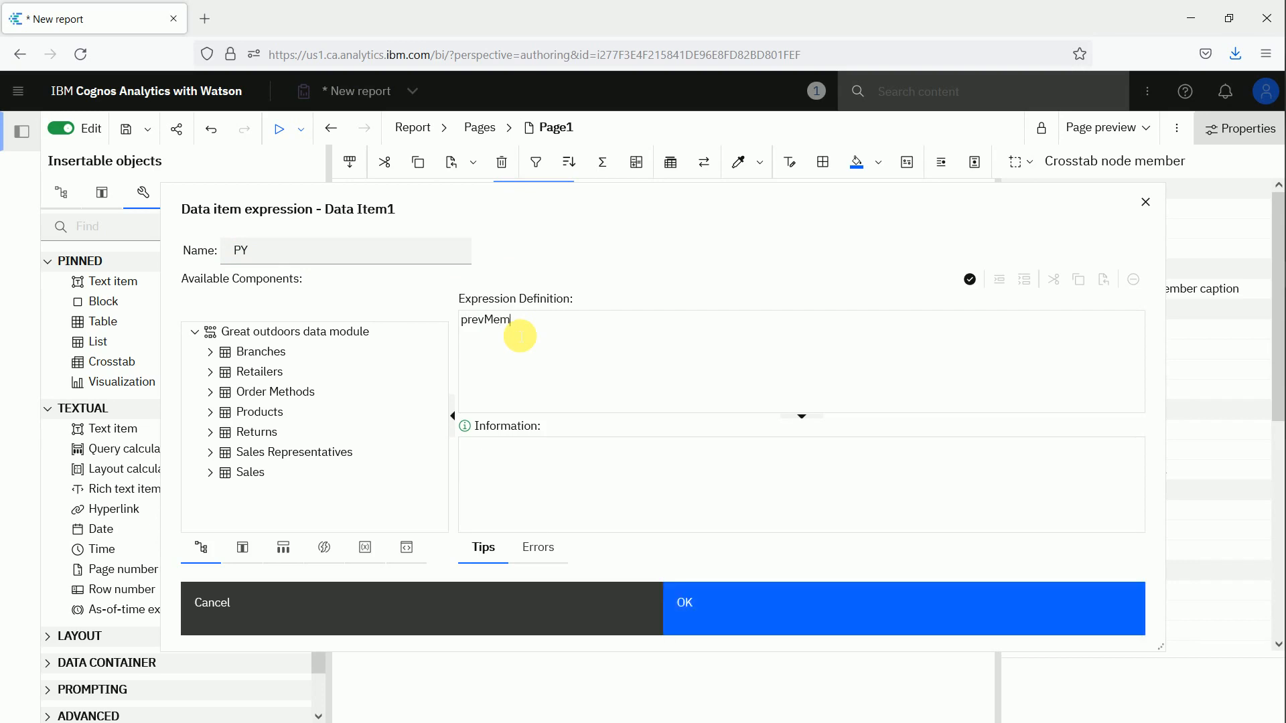
{"action": "type", "text": "ber("}
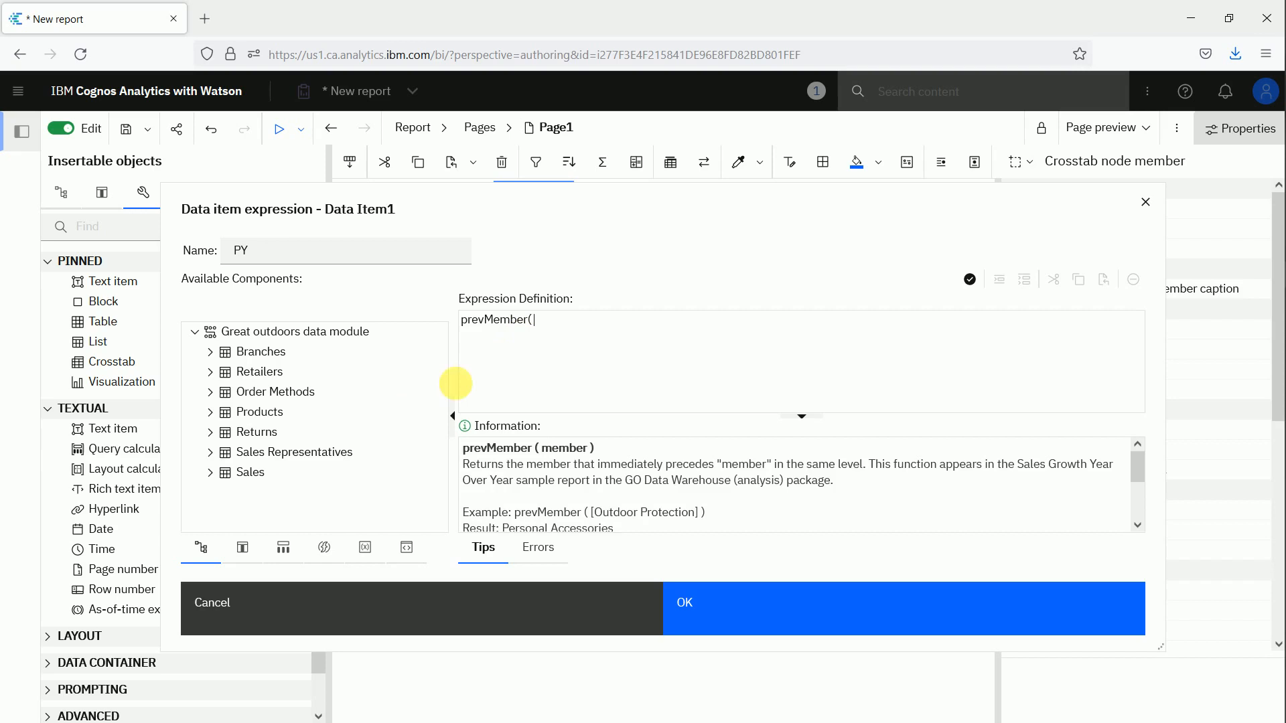
{"action": "left_click", "coordinate": [242, 548]}
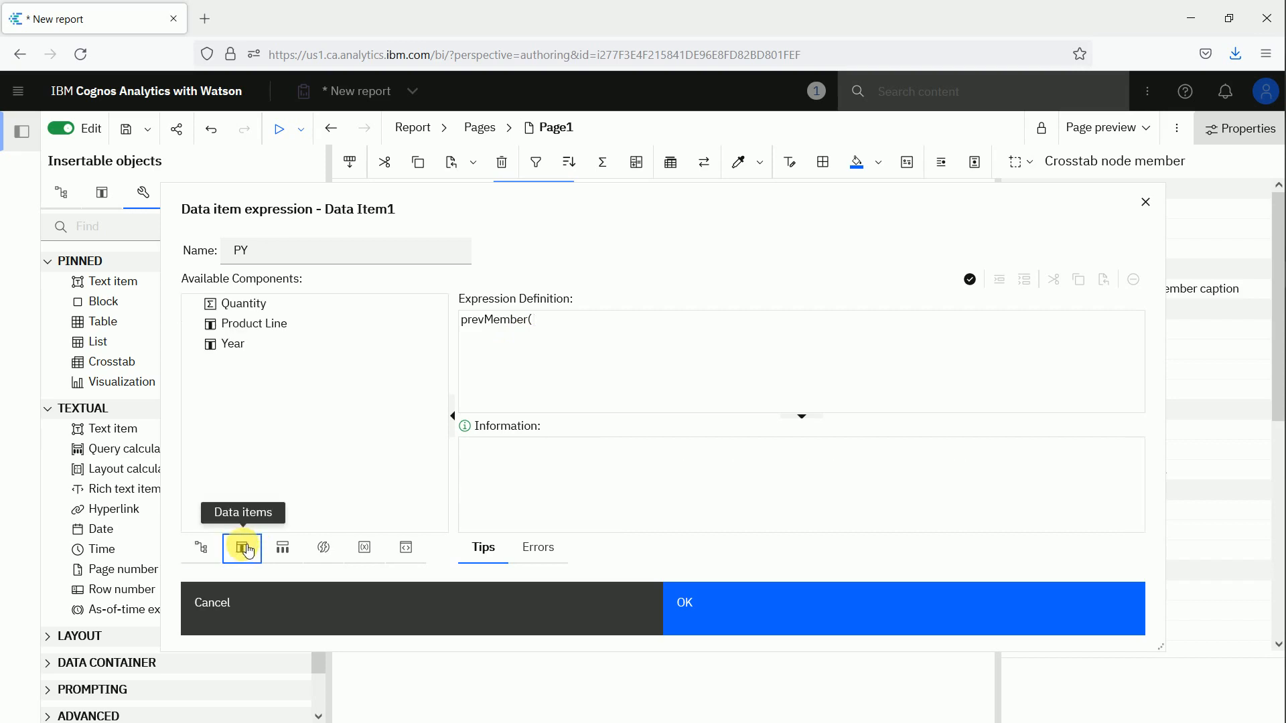
{"action": "mouse_move", "coordinate": [232, 343]}
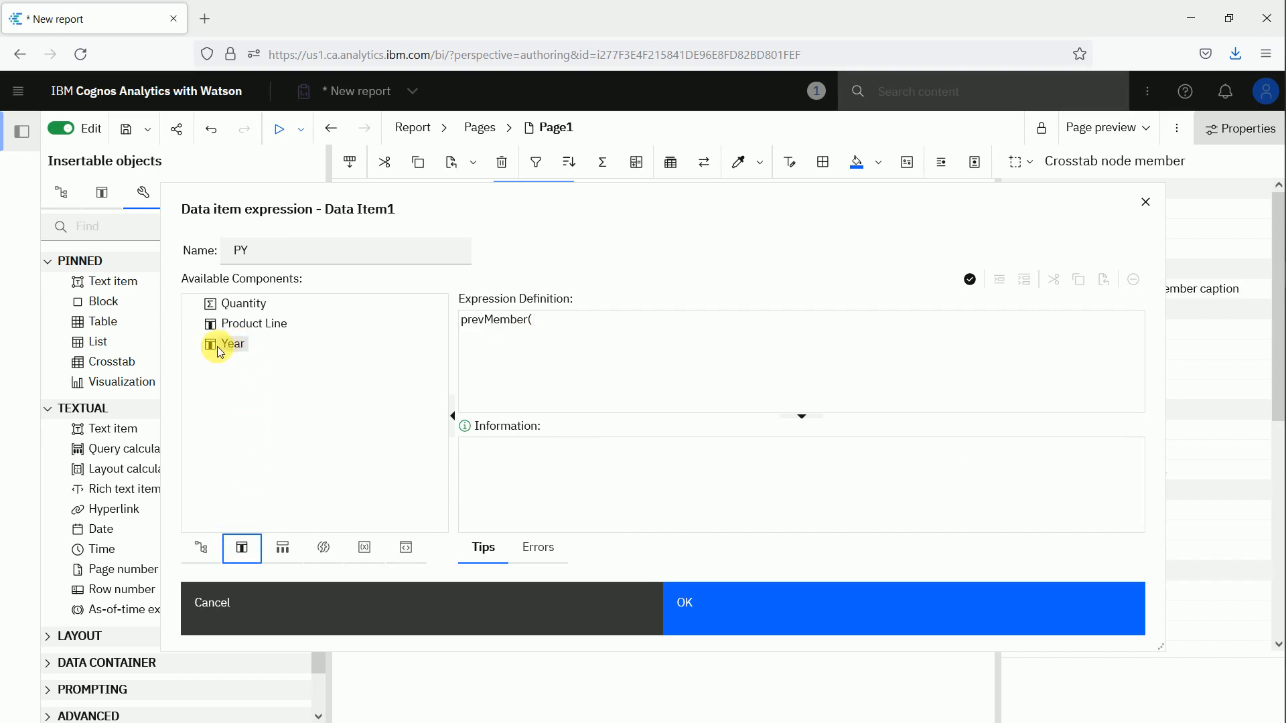
{"action": "double_click", "coordinate": [233, 343]}
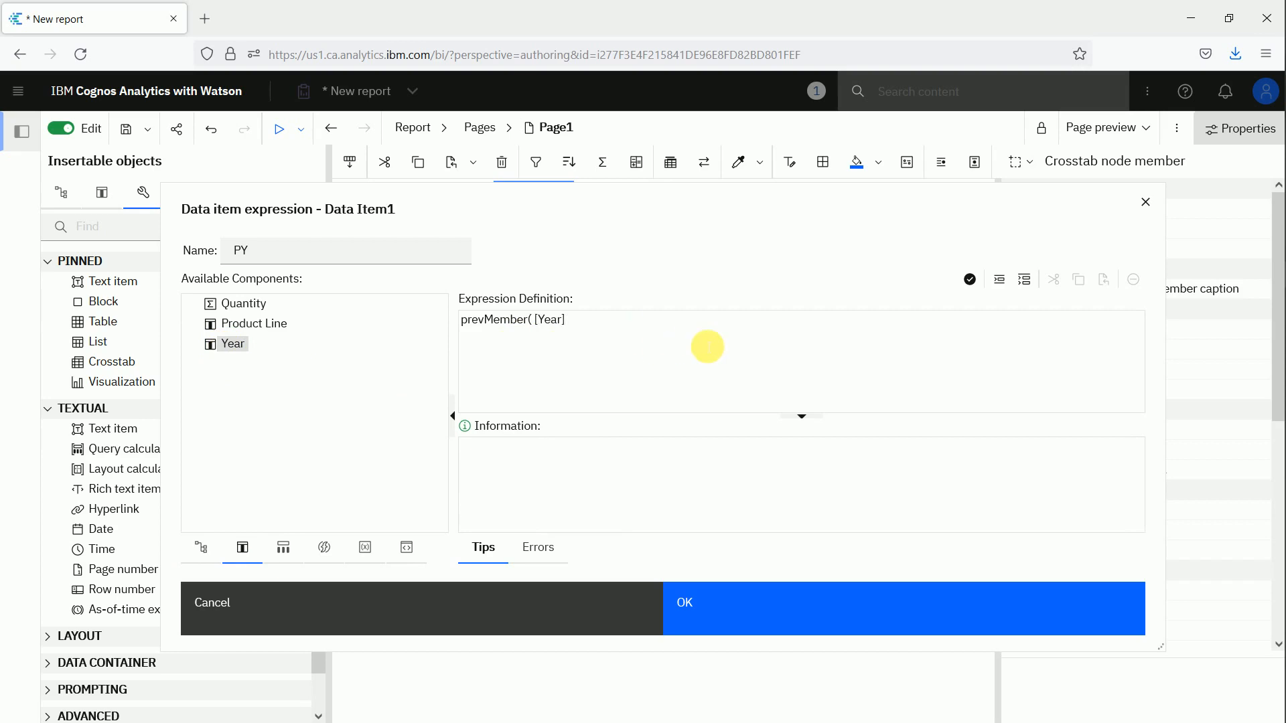
{"action": "type", "text": ")"}
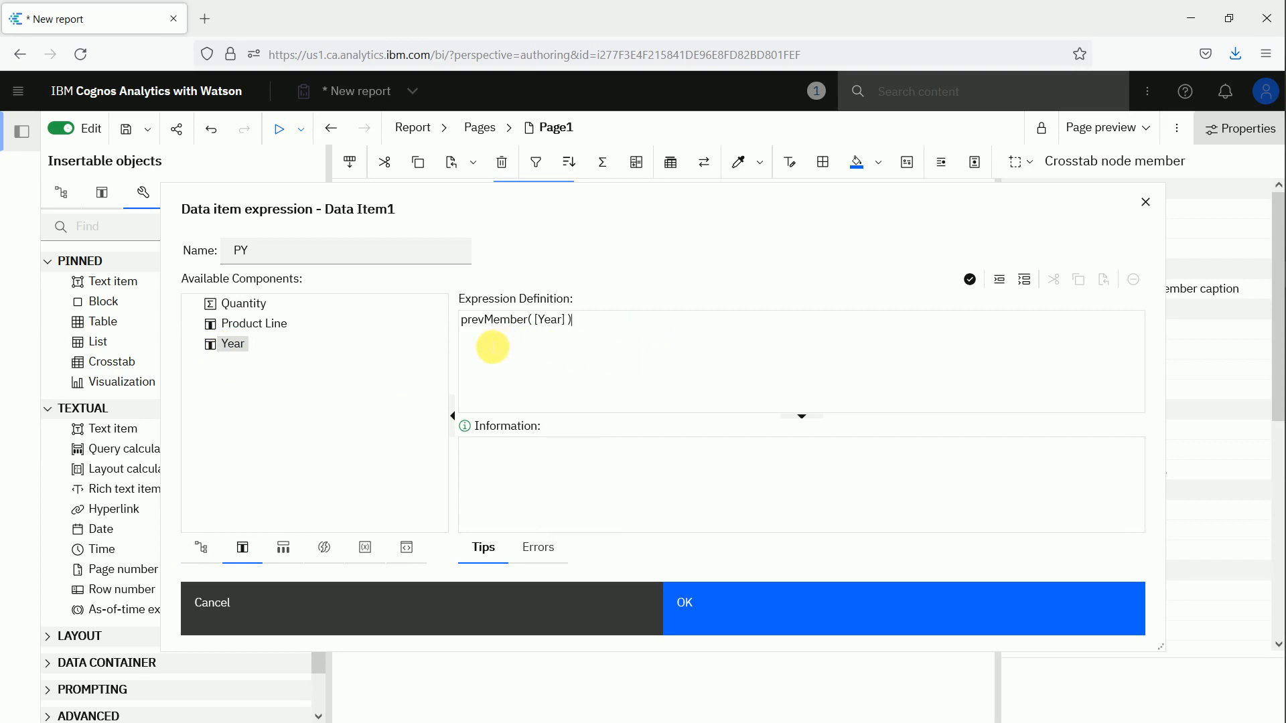
{"action": "left_click", "coordinate": [683, 602]}
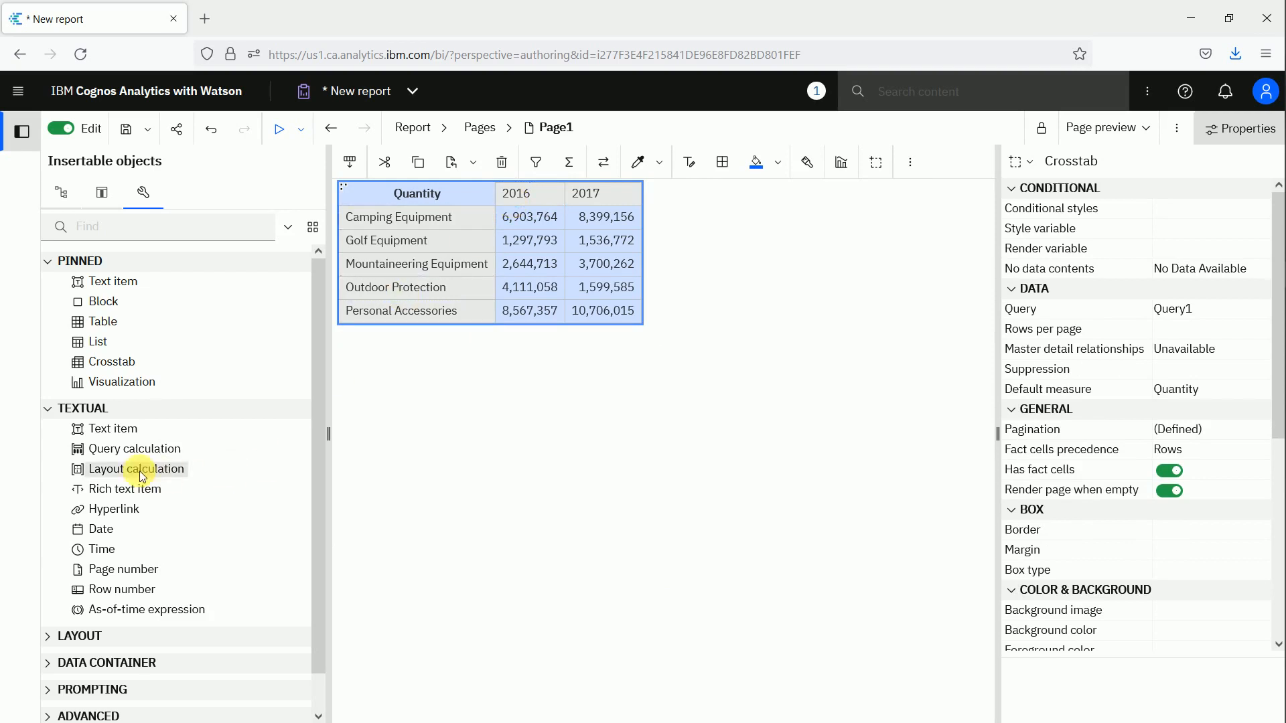
{"action": "mouse_move", "coordinate": [136, 449]}
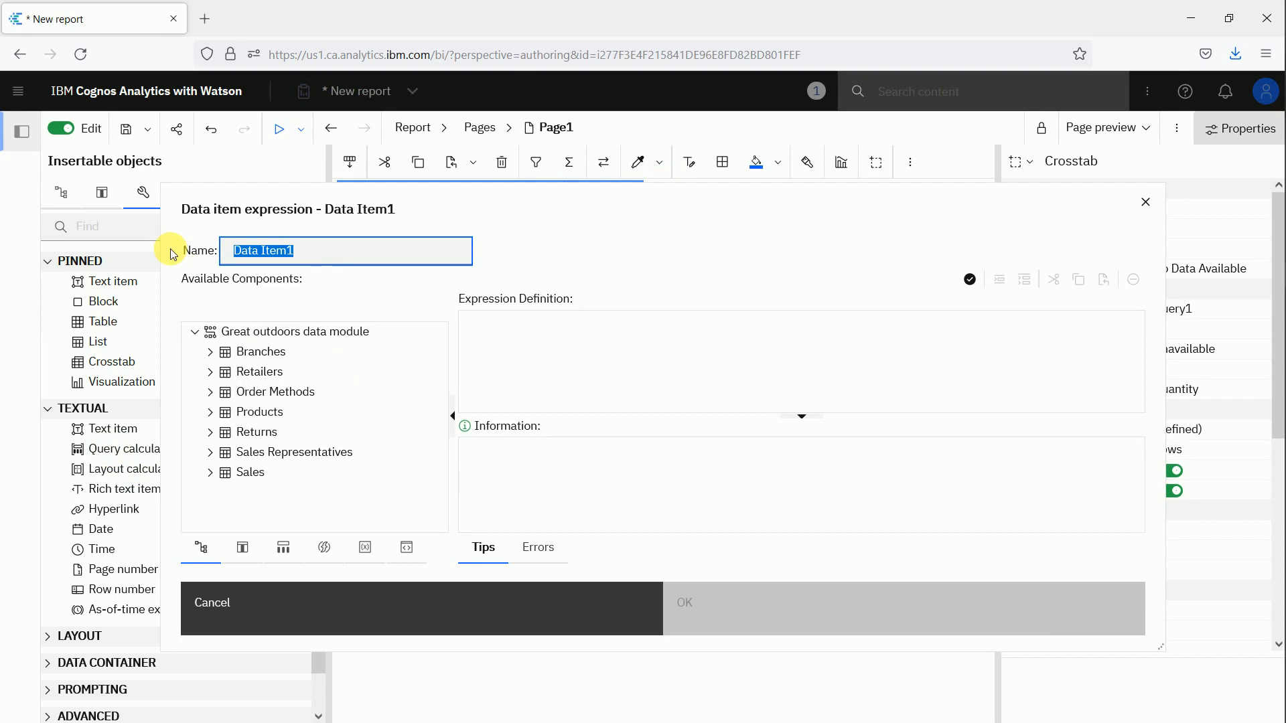
Name the new item 'change PY/CY' and insert PY into its [Year] - [PY] expression.
{"action": "type", "text": "change"}
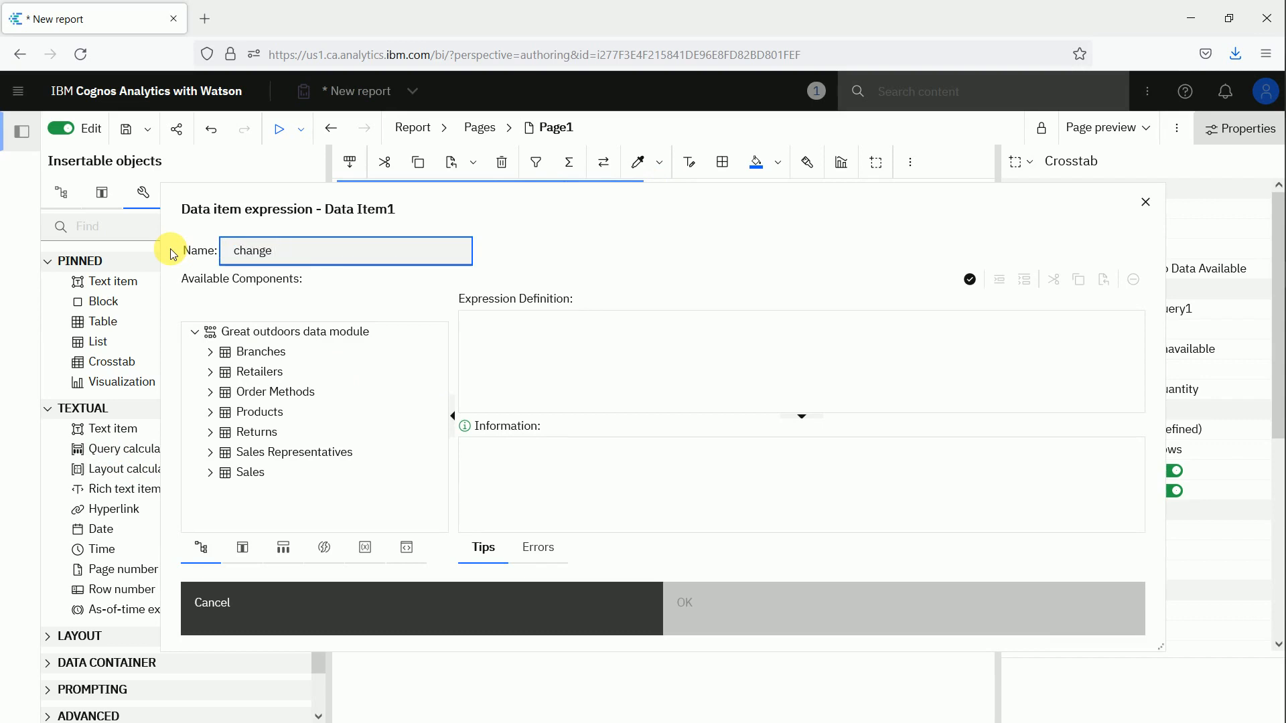
{"action": "type", "text": "PY/CY"}
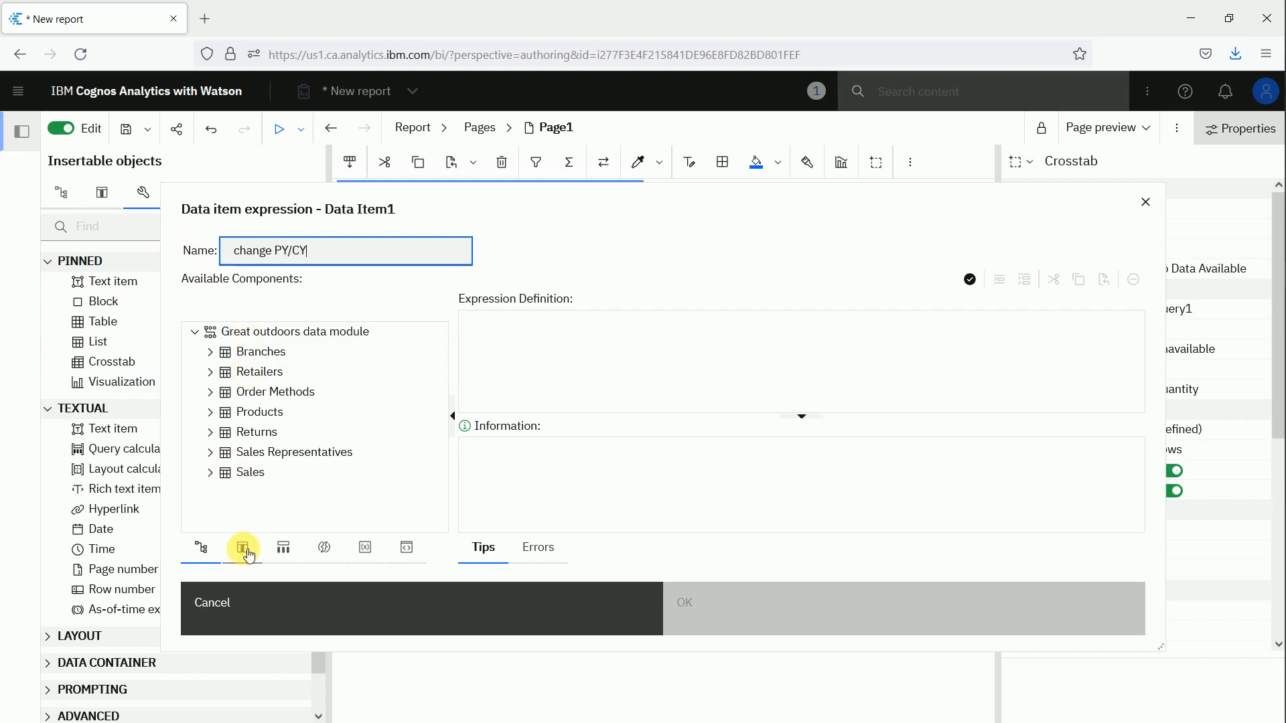
{"action": "left_click", "coordinate": [242, 548]}
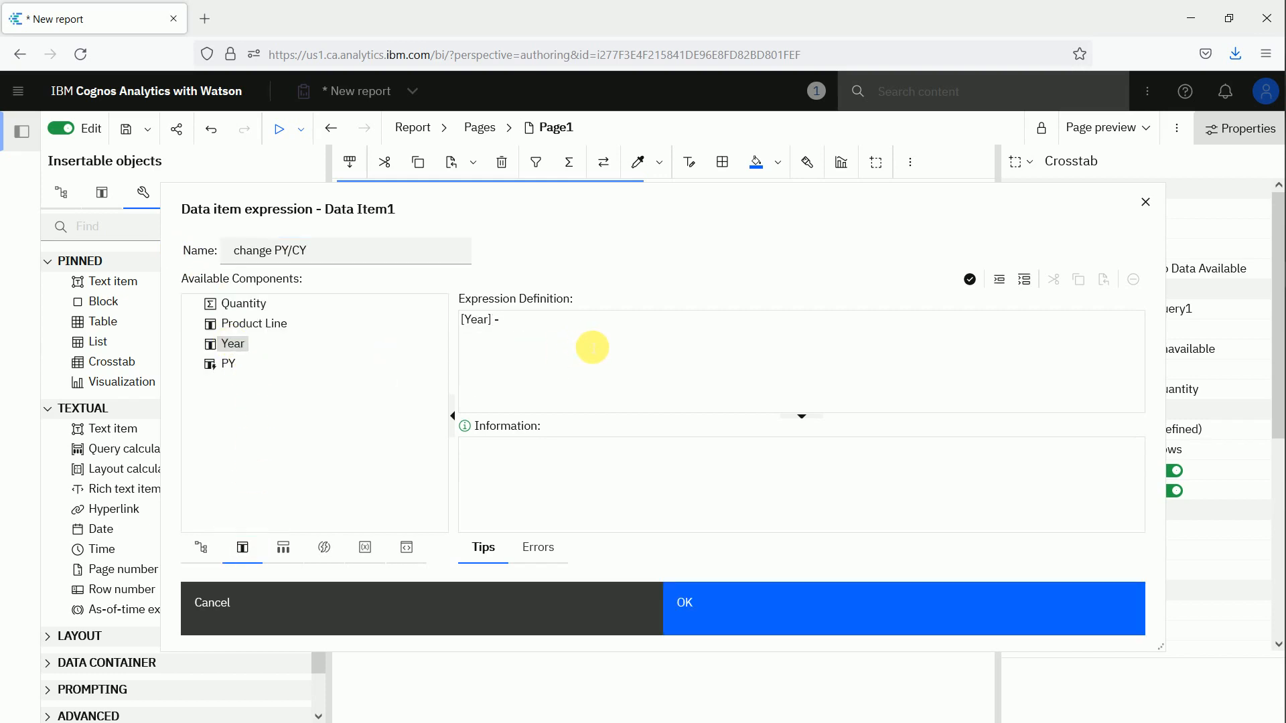
{"action": "double_click", "coordinate": [229, 363]}
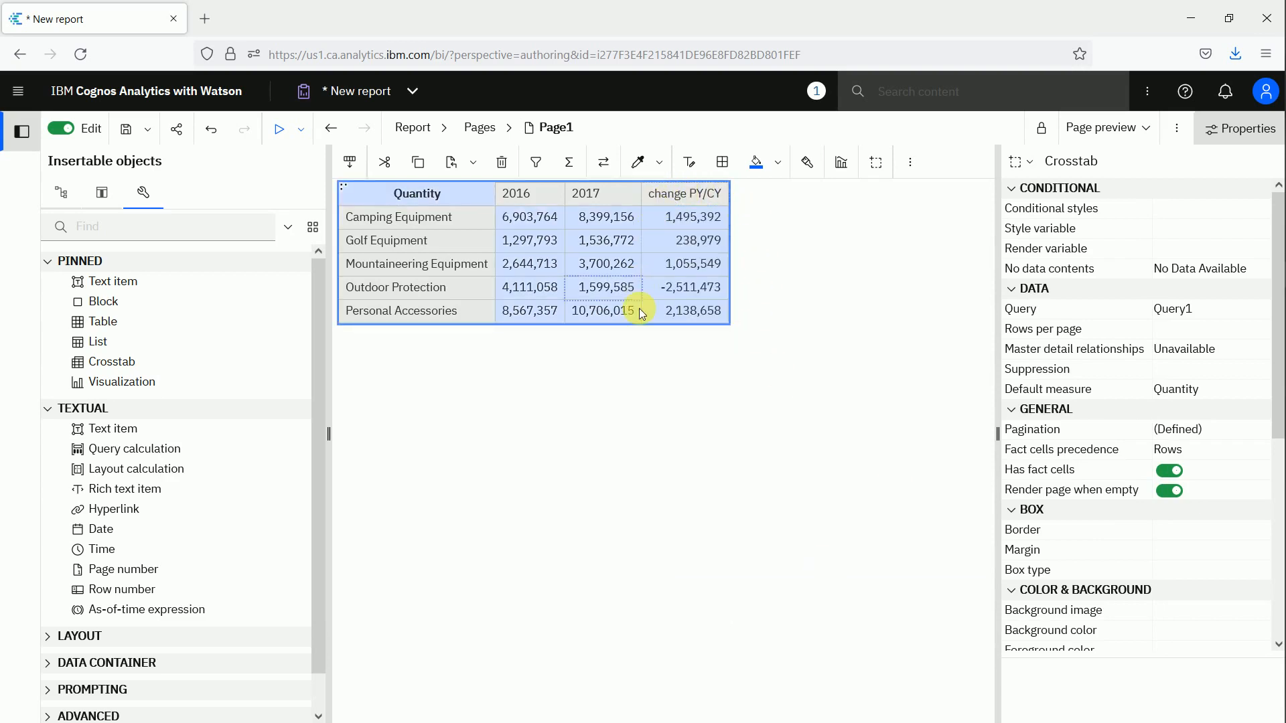
{"action": "mouse_move", "coordinate": [603, 357]}
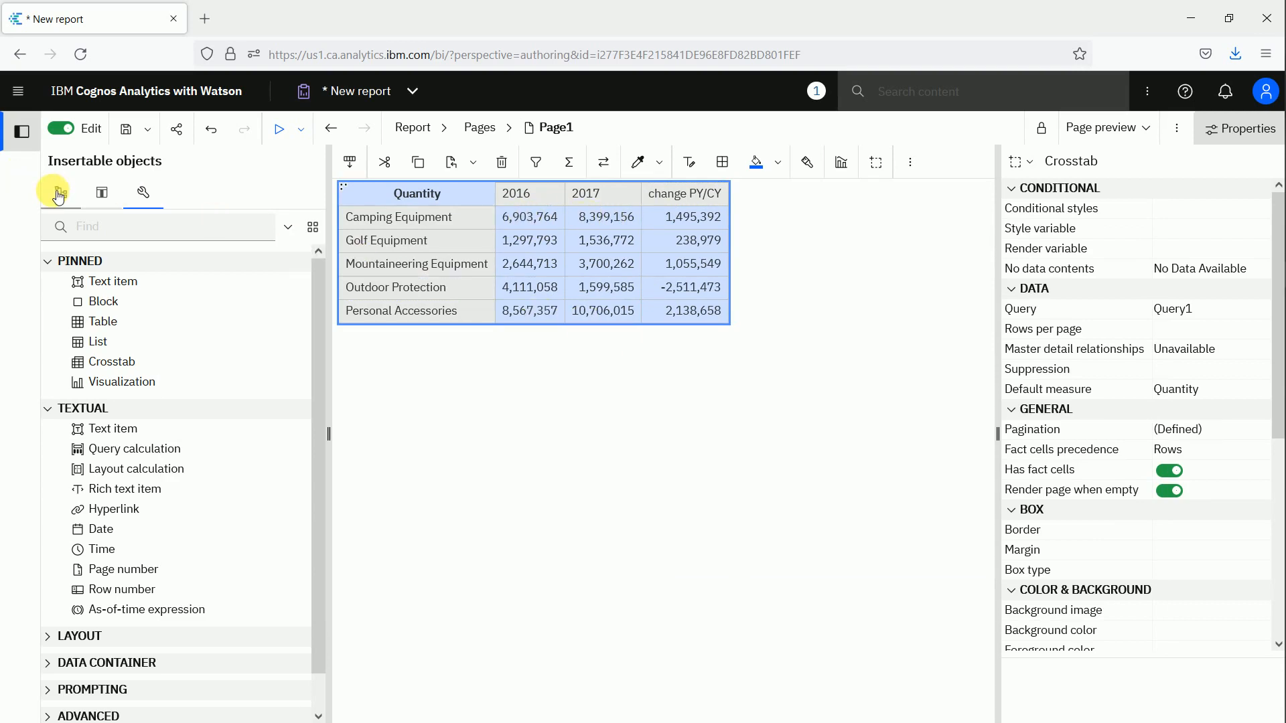
Show the Great outdoors source tables and collapse the Sales folder.
{"action": "left_click", "coordinate": [60, 193]}
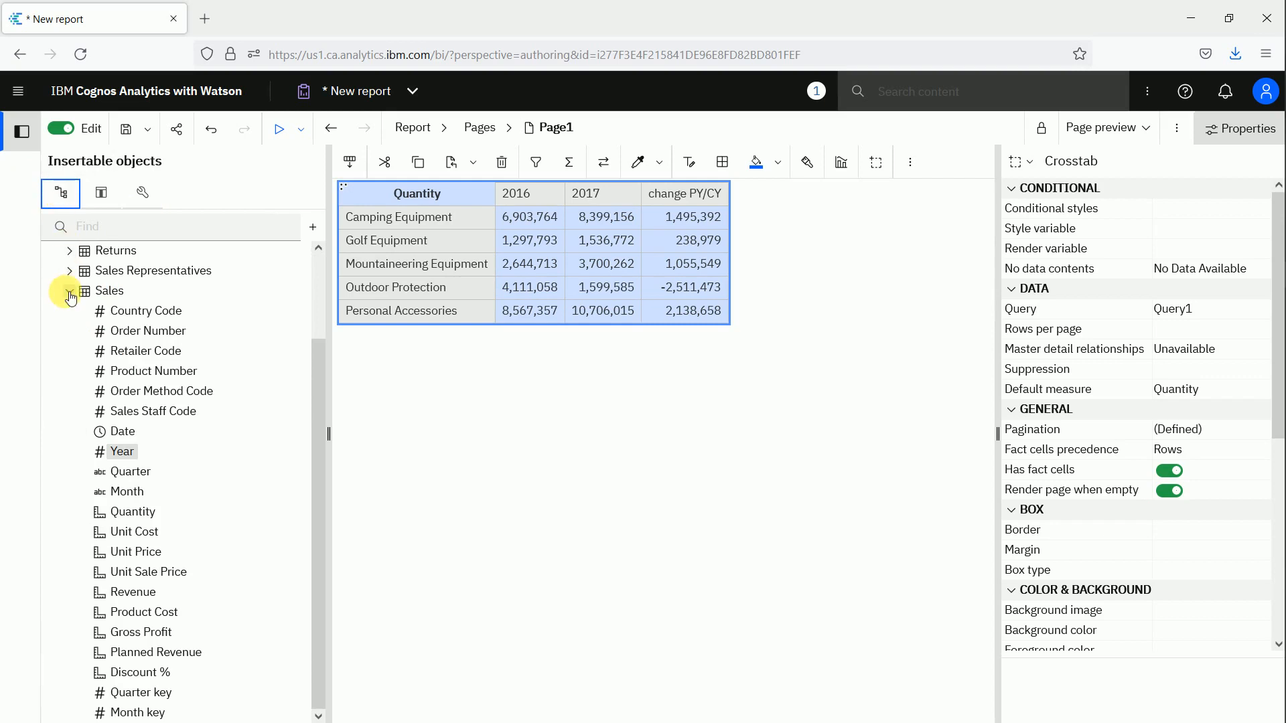
{"action": "left_click", "coordinate": [70, 296]}
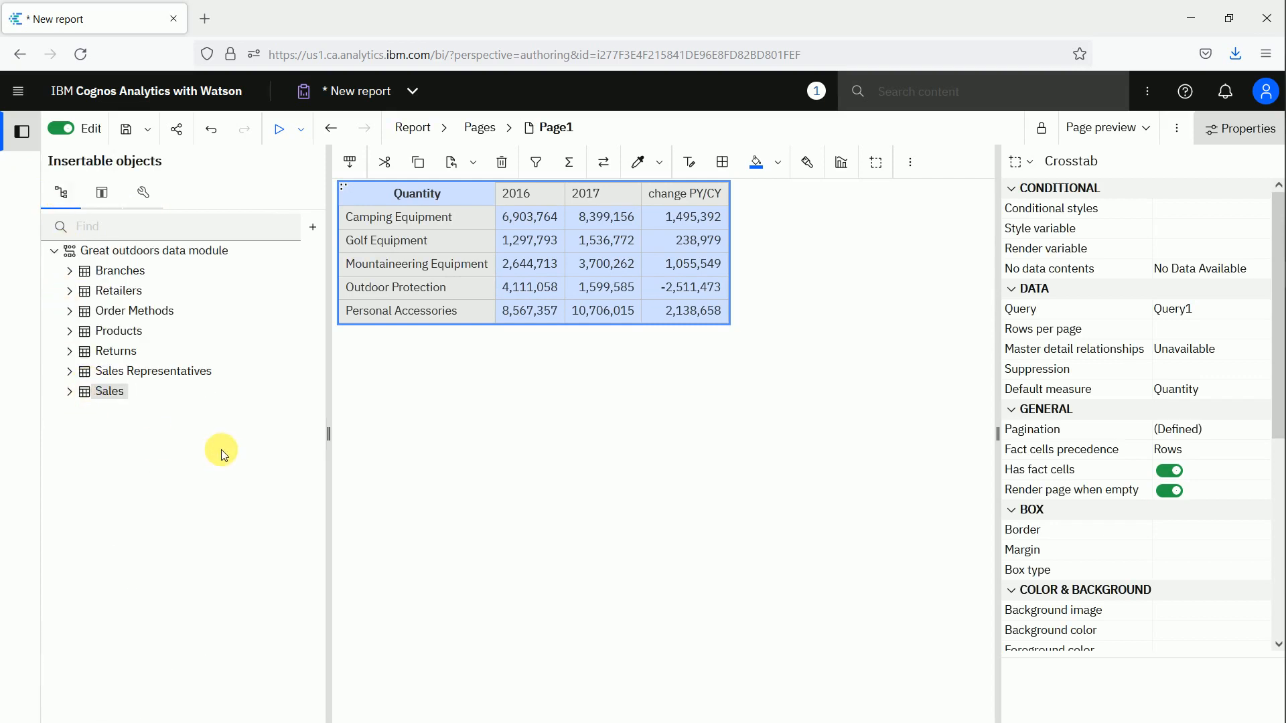